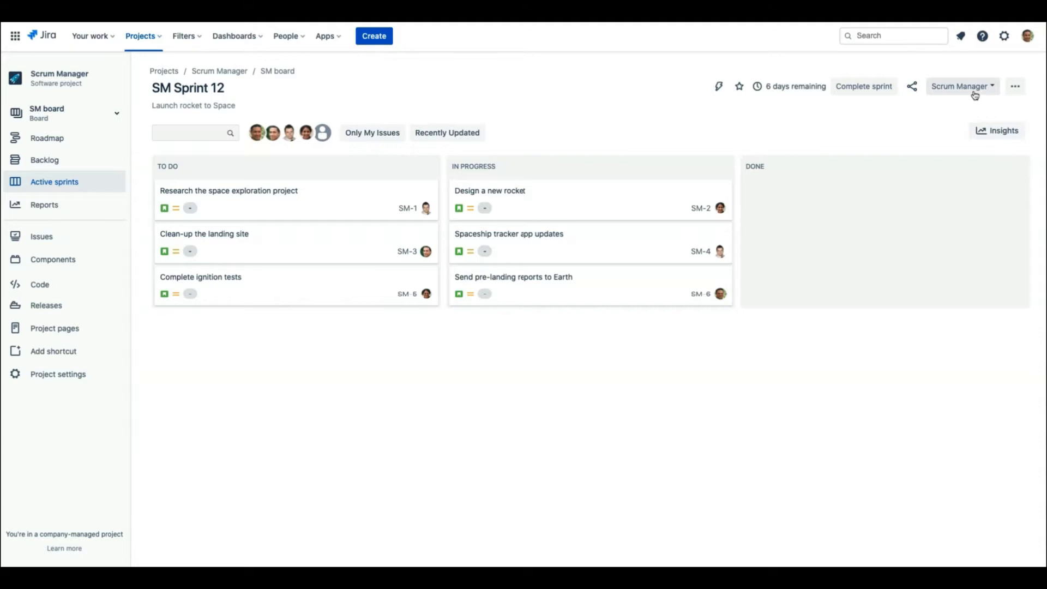
Bring up the Scrum Manager StandUp Updates form for the SM Sprint 12 board.
{"action": "left_click", "coordinate": [962, 86]}
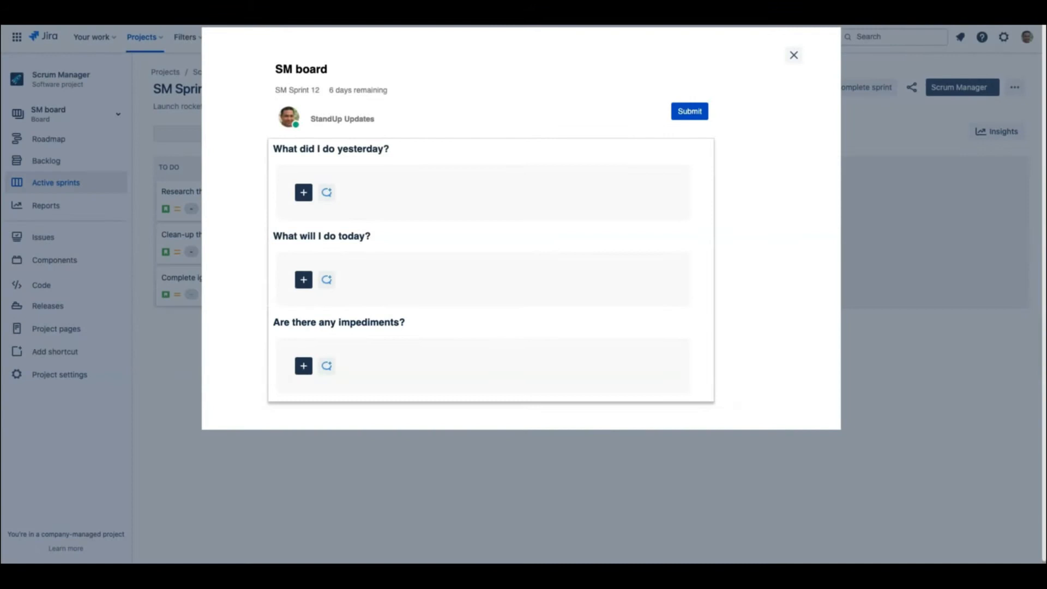
{"action": "mouse_move", "coordinate": [414, 330]}
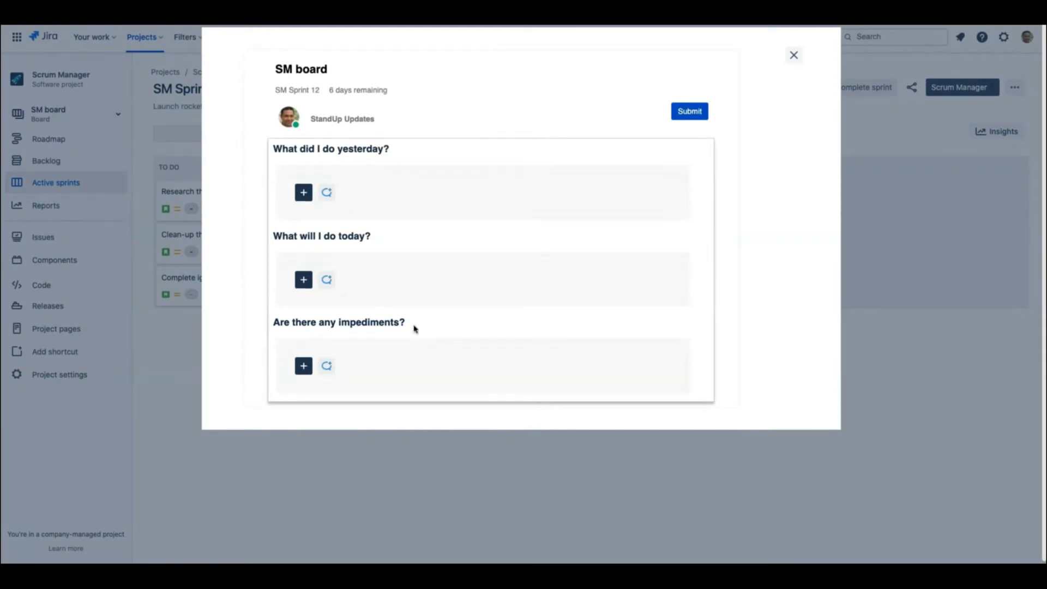
Submit the update with SM-5 and SM-7 yesterday, 'Review Q3 Plan' today, SM-7 needing backend support.
{"action": "left_click", "coordinate": [304, 192]}
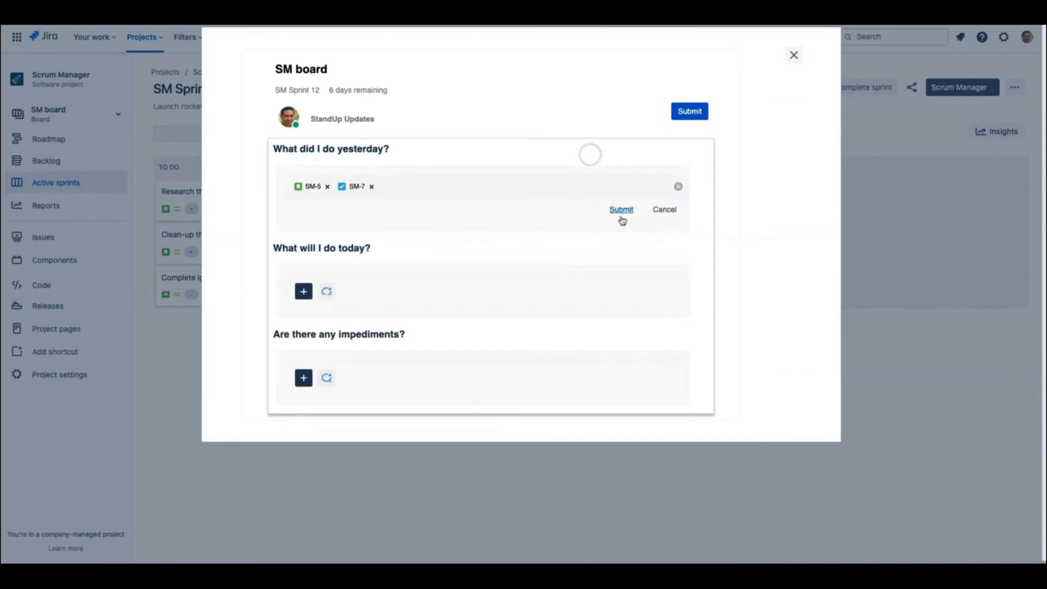
{"action": "left_click", "coordinate": [620, 209]}
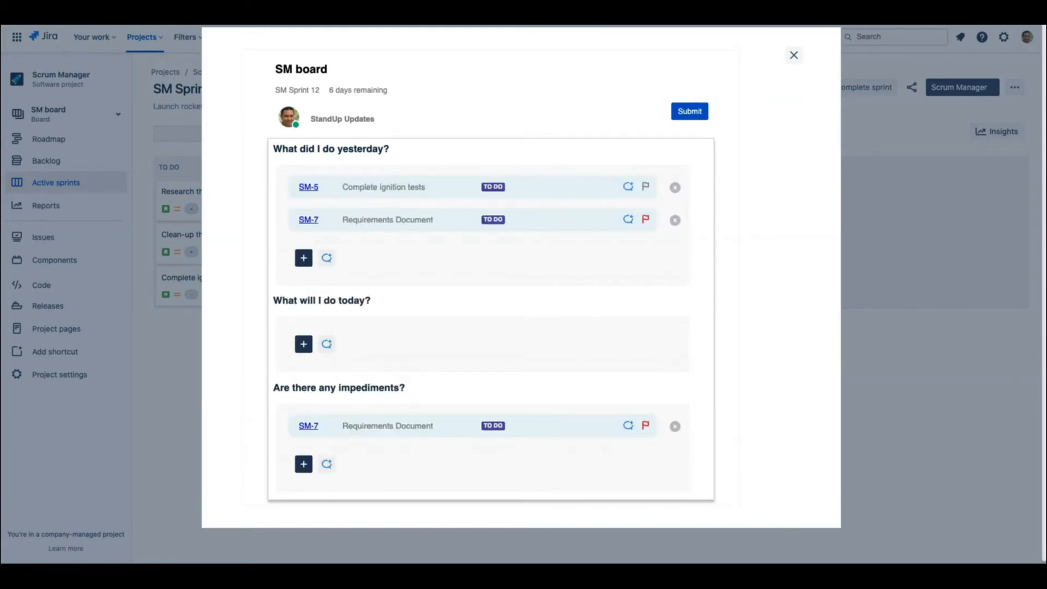
{"action": "type", "text": "Review Q3 Plan"}
{"action": "type", "text": "Need Backend Support"}
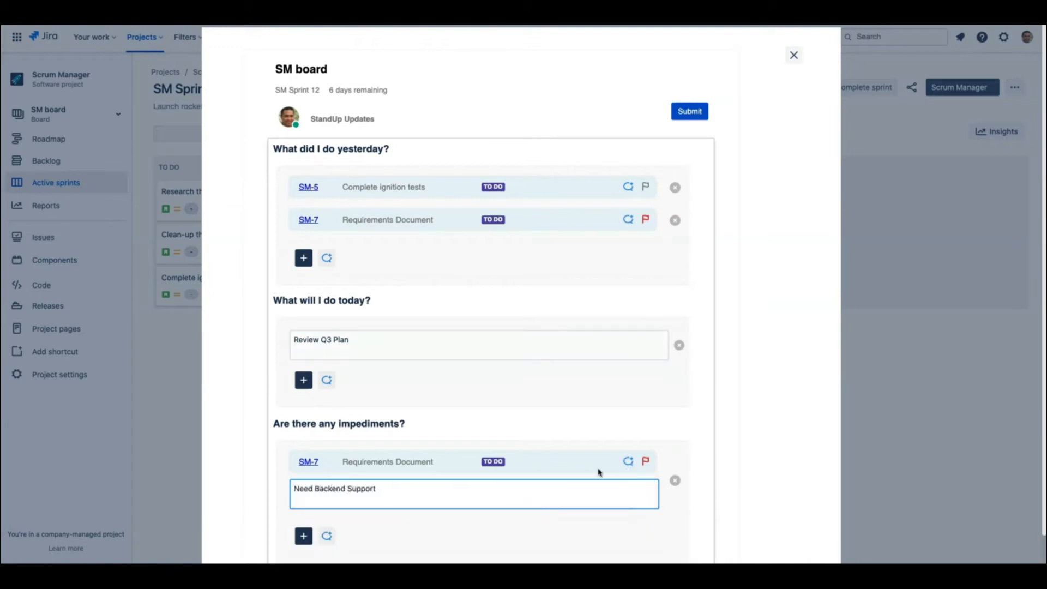
{"action": "left_click", "coordinate": [689, 112]}
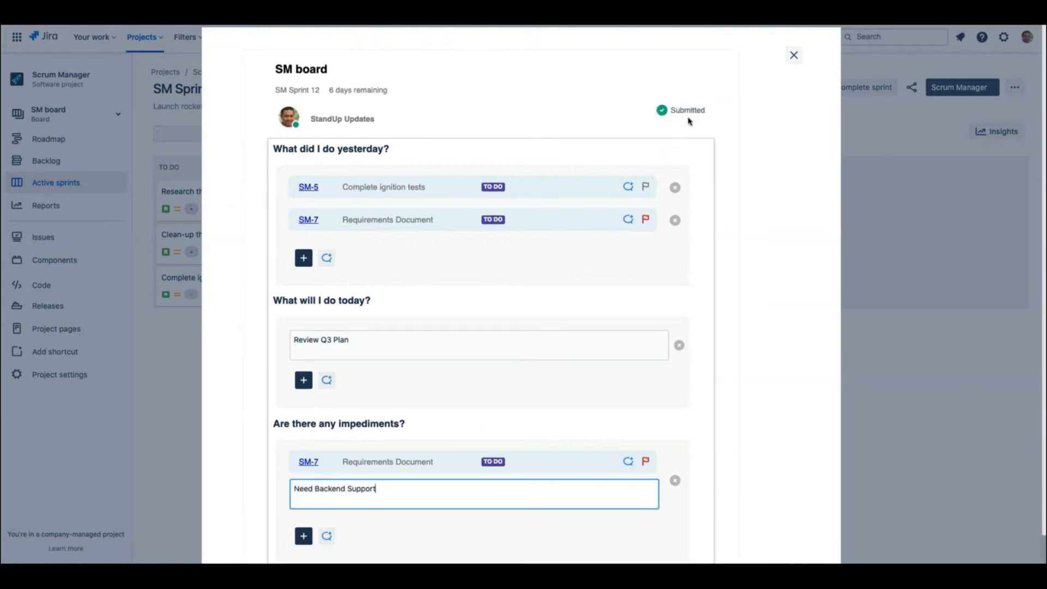
{"action": "left_click", "coordinate": [793, 54]}
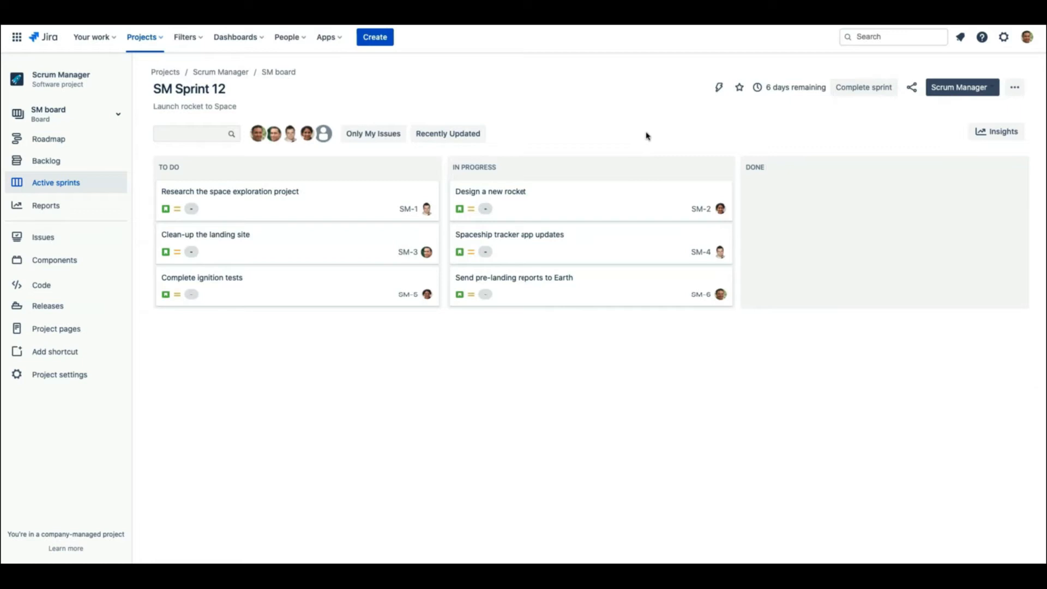
Start the Daily Standup deck, step through each member's card and return to the first.
{"action": "left_click", "coordinate": [961, 87]}
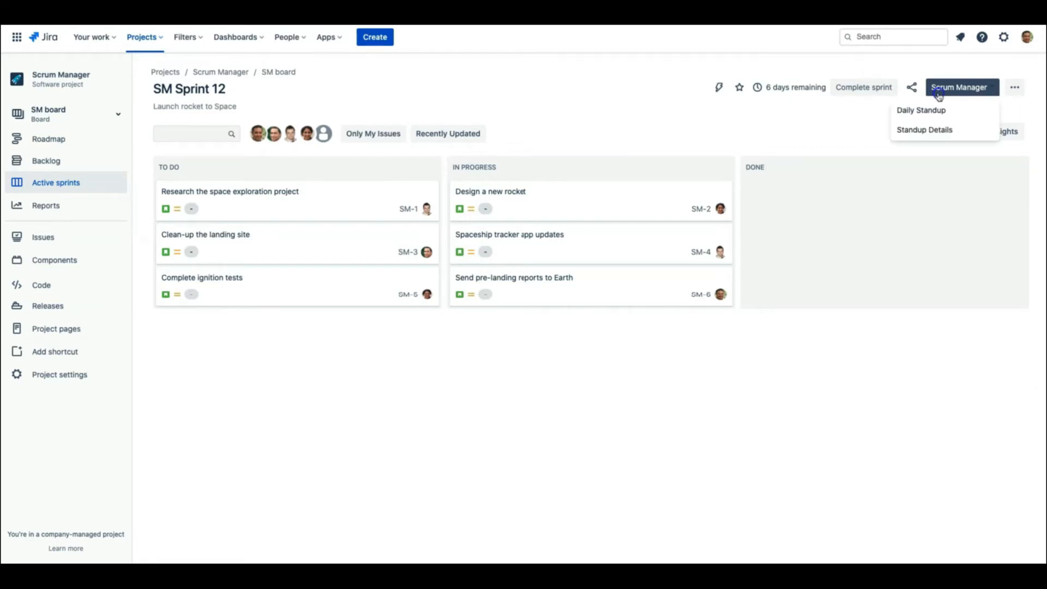
{"action": "left_click", "coordinate": [920, 110]}
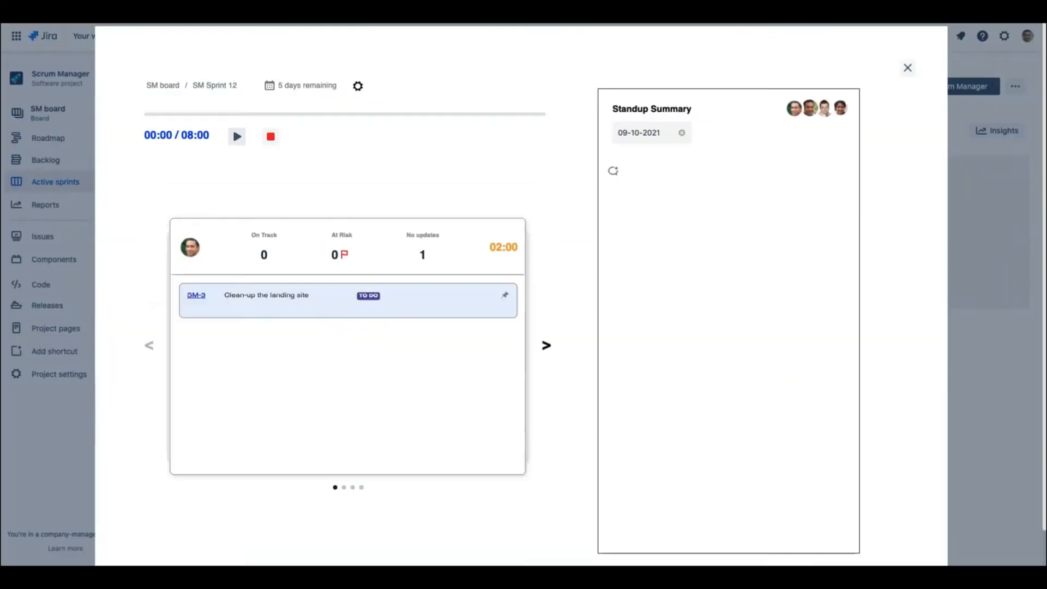
{"action": "left_click", "coordinate": [545, 347]}
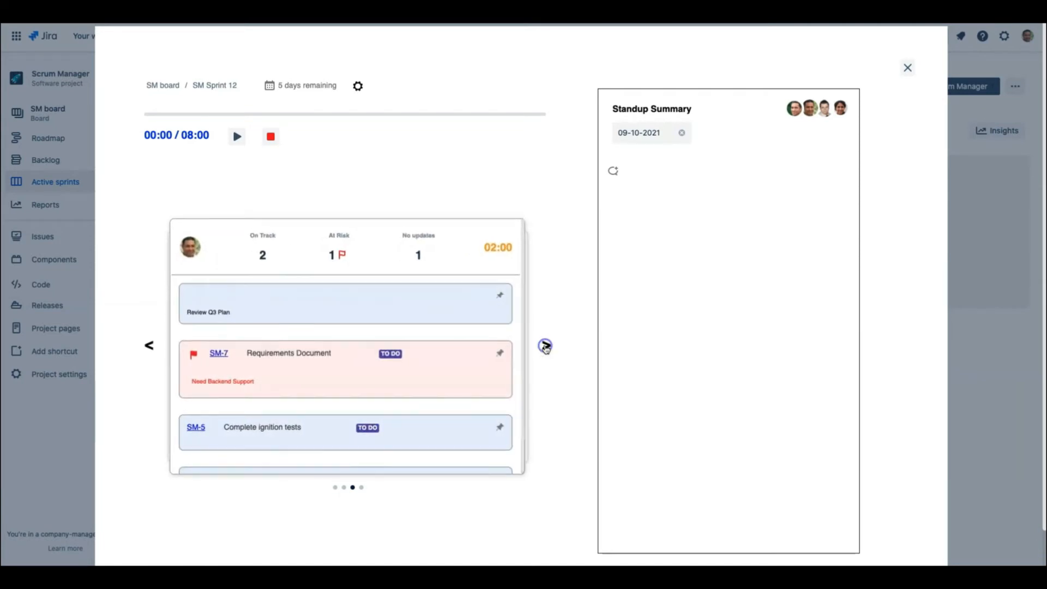
{"action": "left_click", "coordinate": [543, 347]}
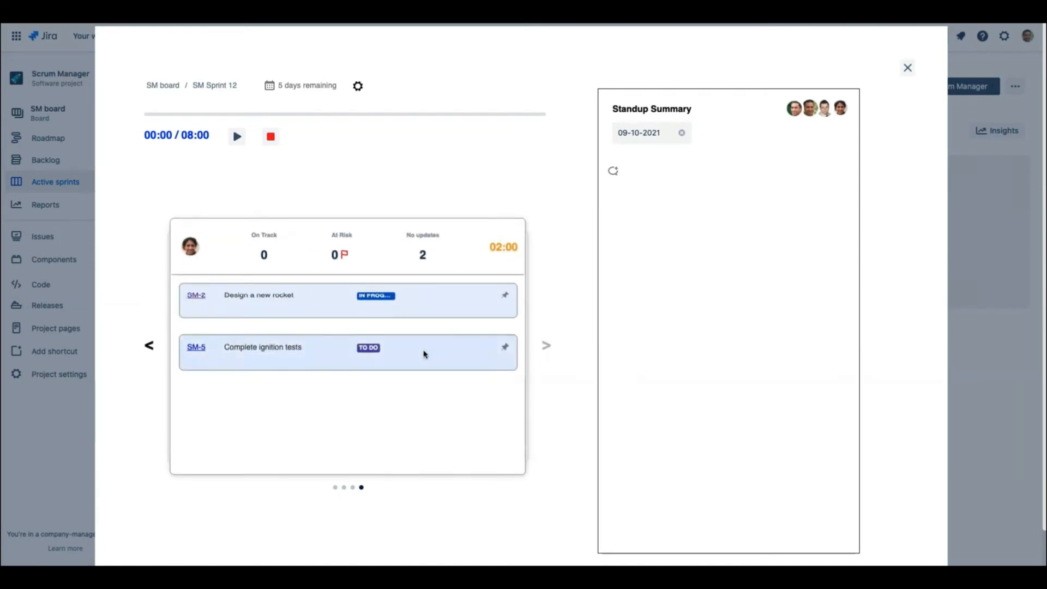
{"action": "left_click", "coordinate": [148, 347]}
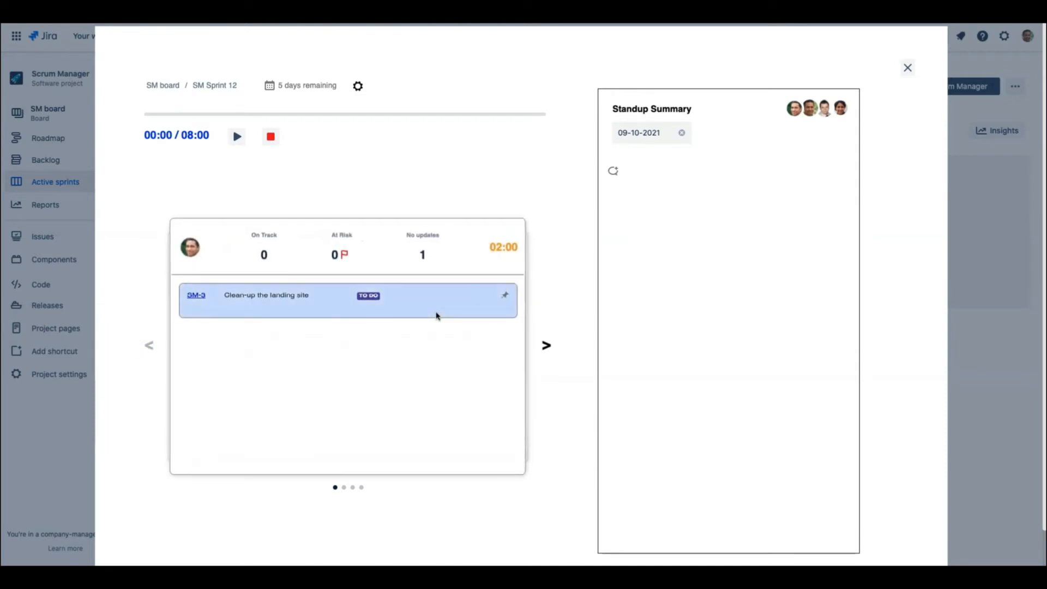
{"action": "mouse_move", "coordinate": [187, 155]}
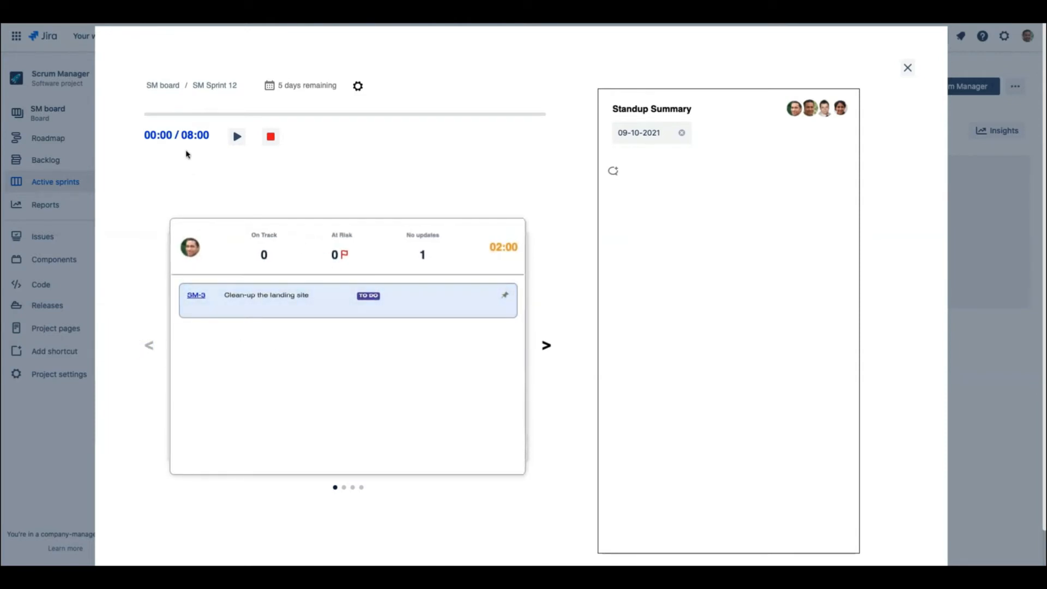
{"action": "mouse_move", "coordinate": [347, 99]}
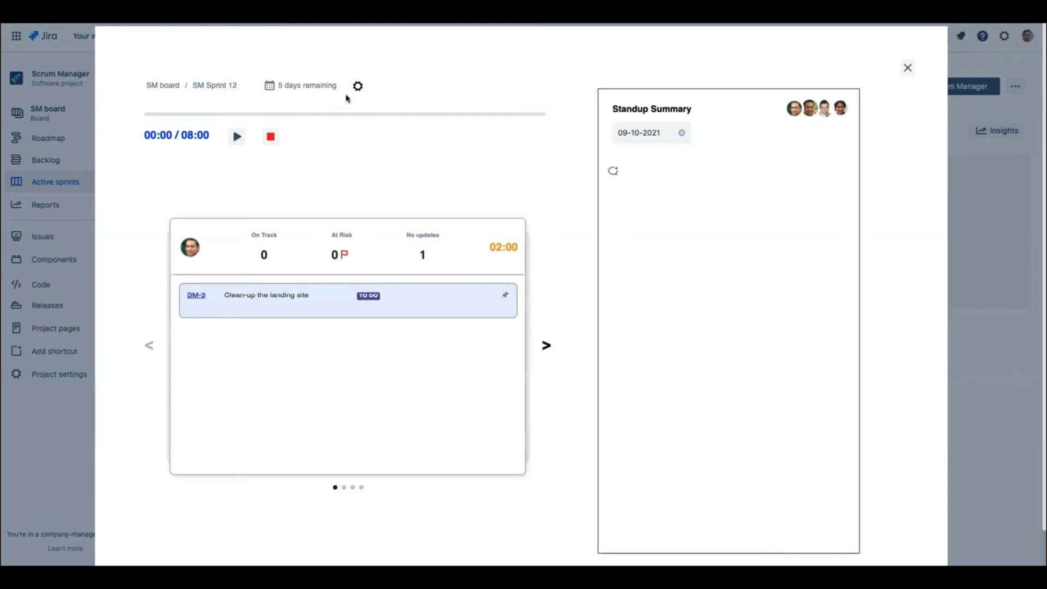
Set the standup settings to a 15-minute Total Duration so the timer reads 15:00.
{"action": "left_click", "coordinate": [357, 86]}
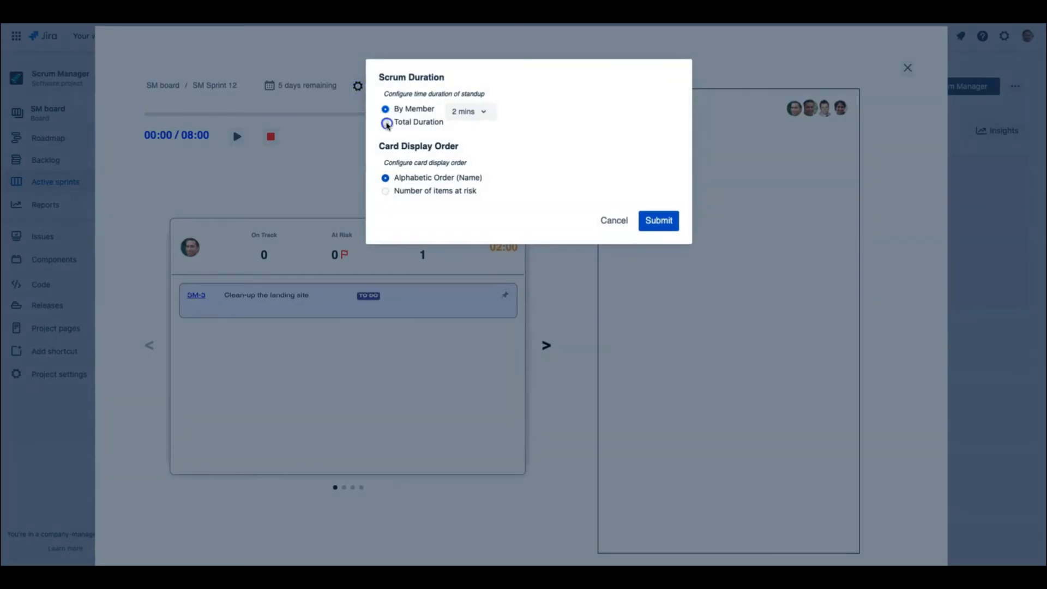
{"action": "left_click", "coordinate": [386, 122]}
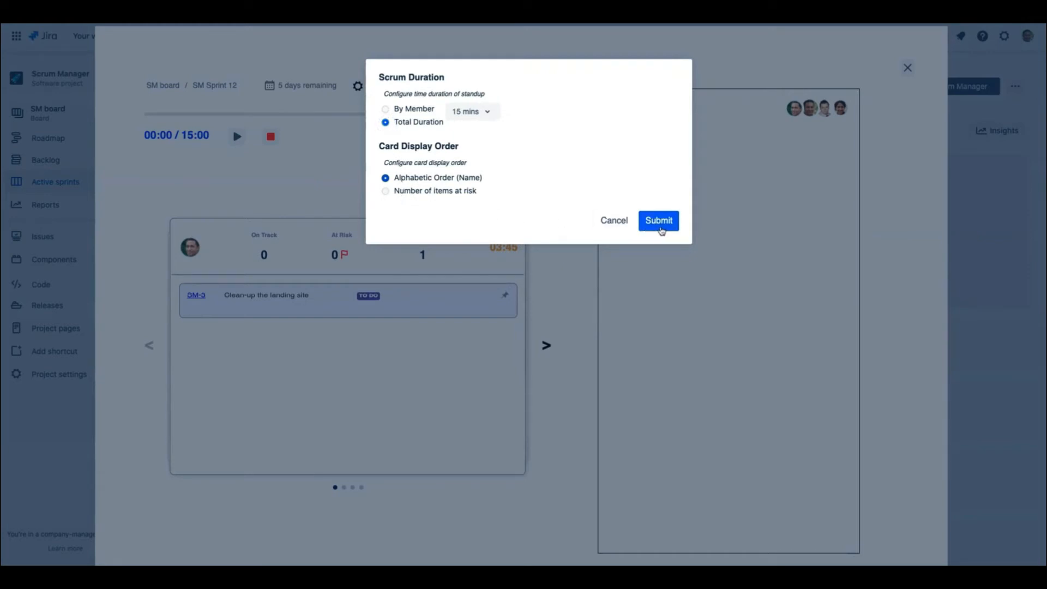
{"action": "left_click", "coordinate": [658, 221]}
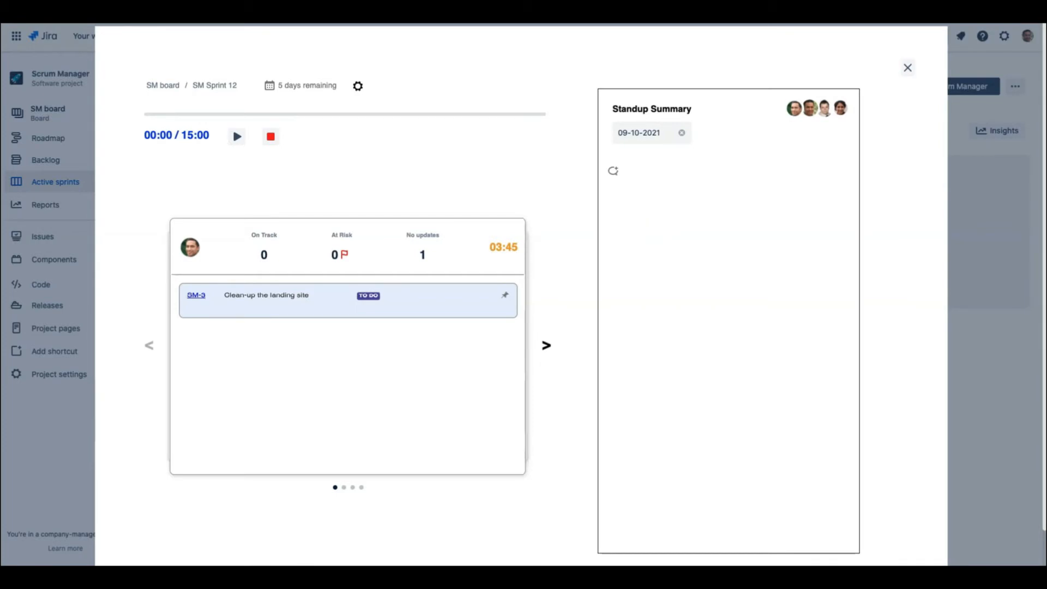
Run the standup timer, move to the member with SM-1 and SM-4, and pause at 00:11.
{"action": "left_click", "coordinate": [235, 136]}
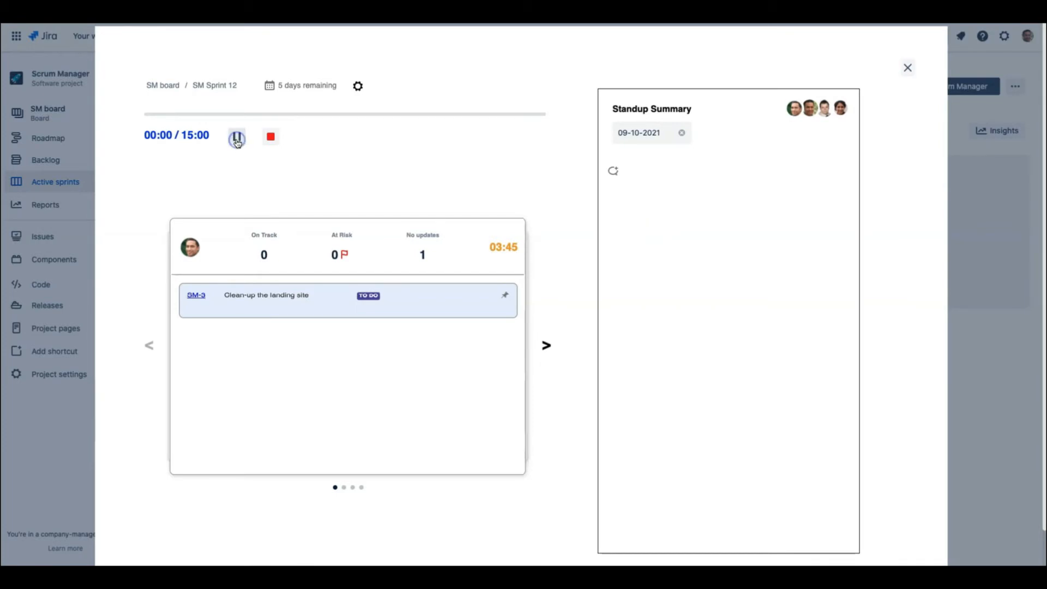
{"action": "left_click", "coordinate": [237, 135]}
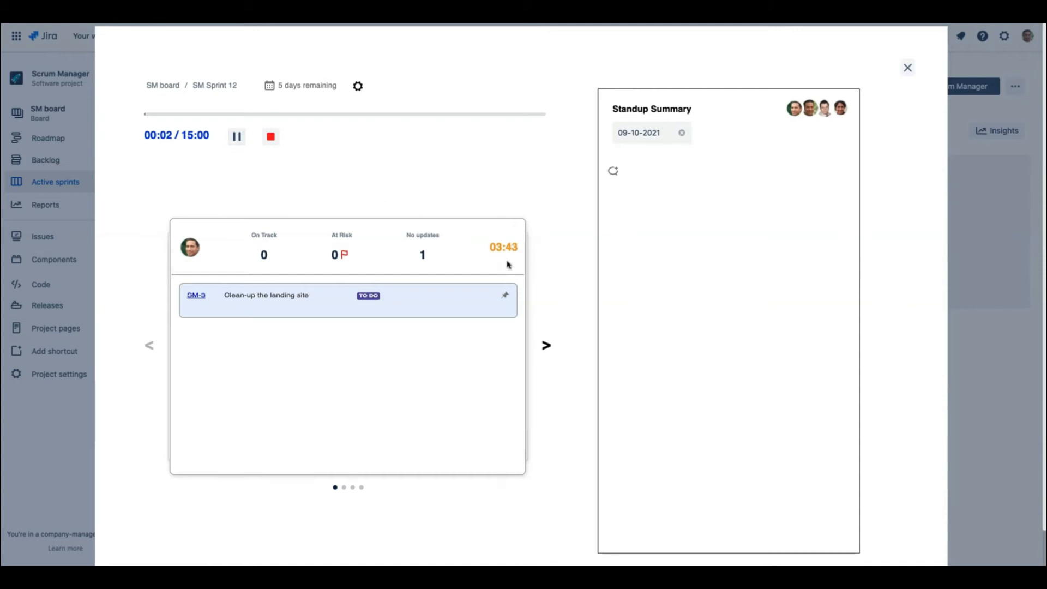
{"action": "mouse_move", "coordinate": [563, 342]}
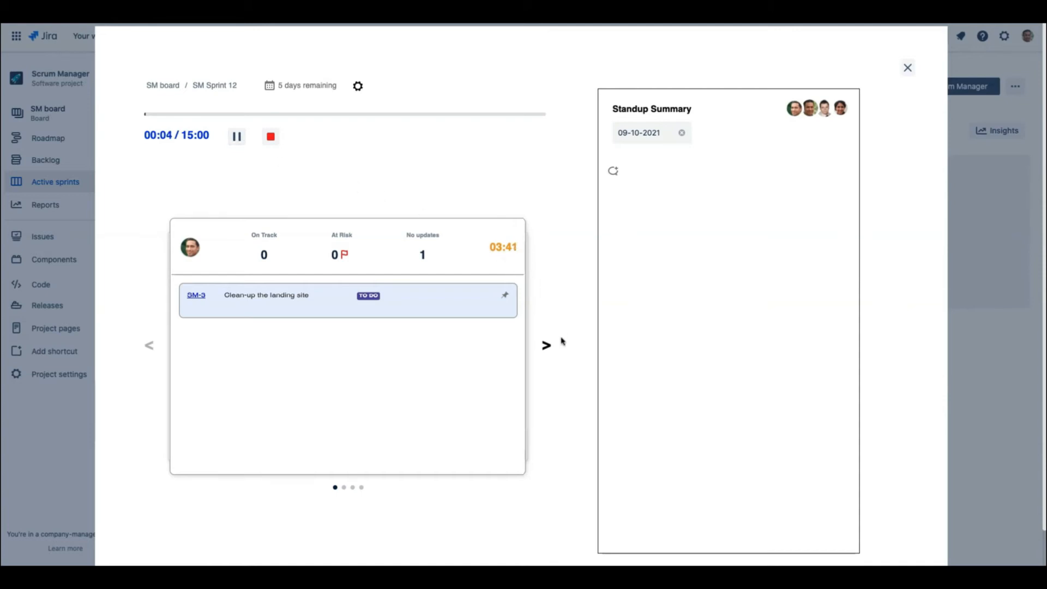
{"action": "left_click", "coordinate": [545, 348]}
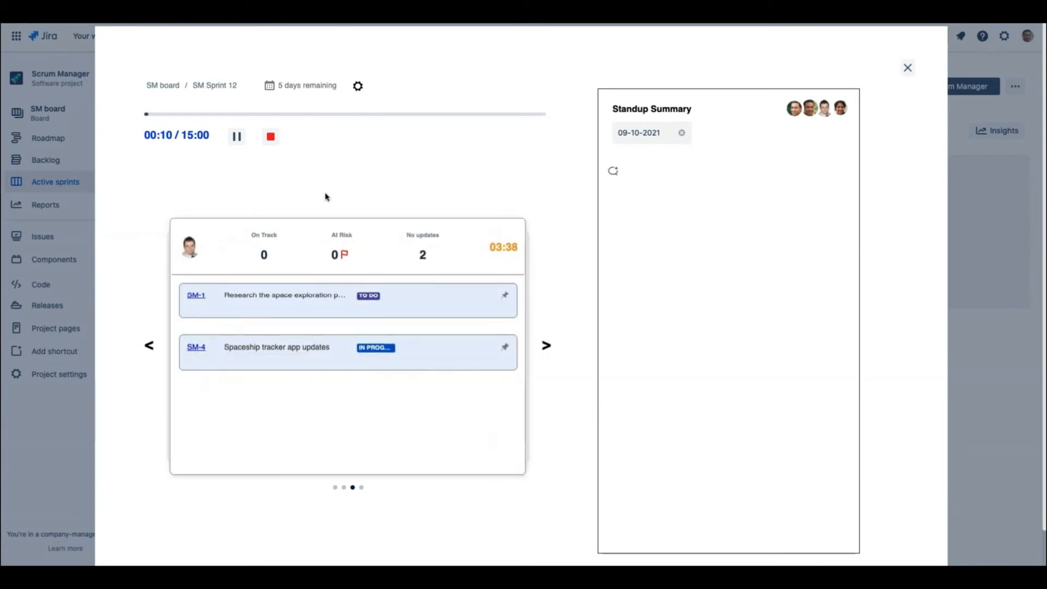
{"action": "left_click", "coordinate": [235, 136]}
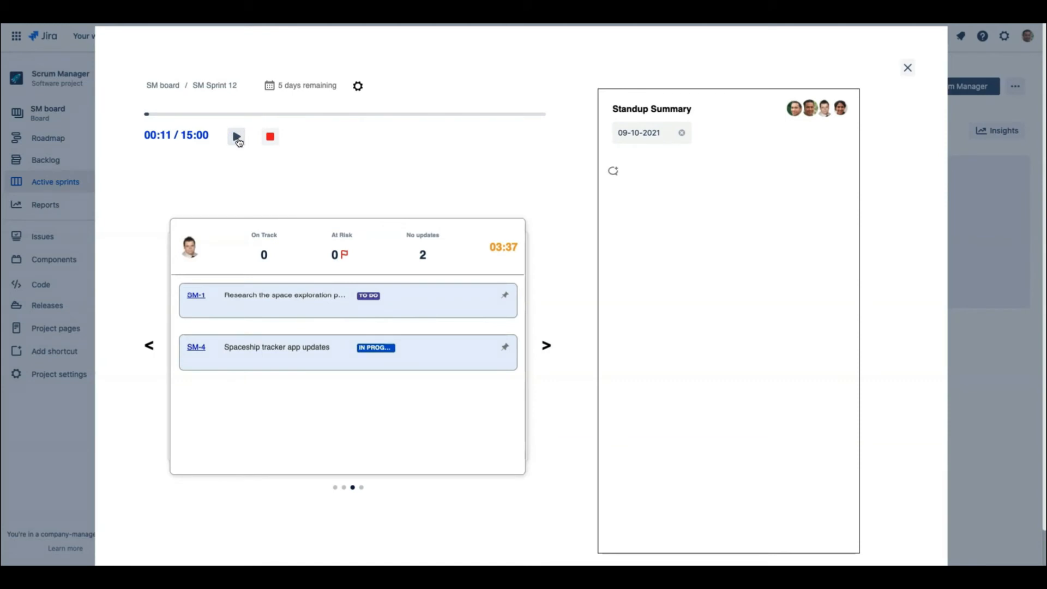
Resume the timer, pin SM-4 and SM-5 to the Standup Summary with note 'Sync' on SM-5.
{"action": "left_click", "coordinate": [236, 135]}
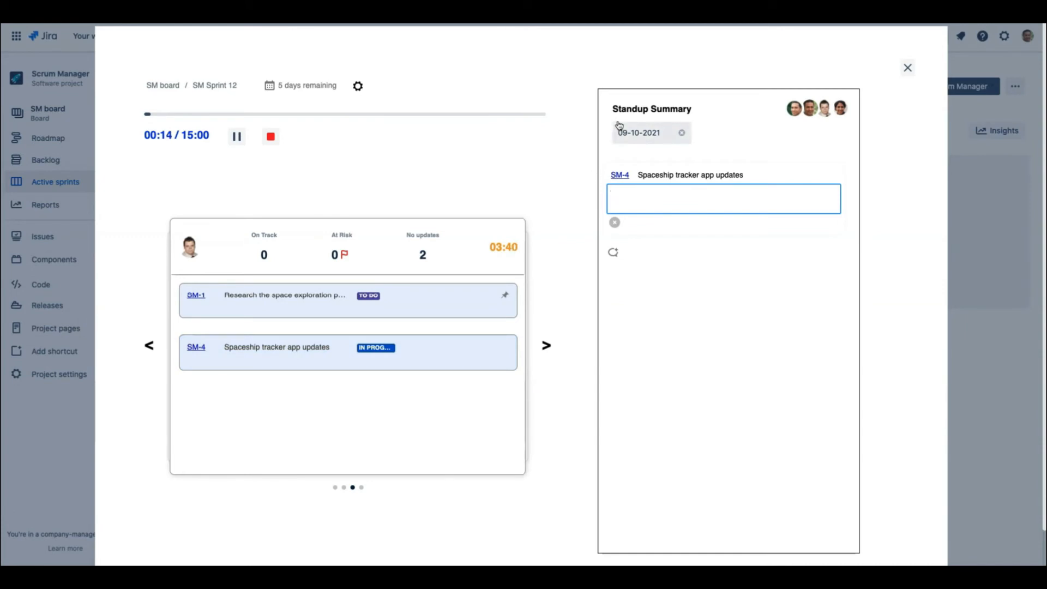
{"action": "left_click", "coordinate": [548, 345]}
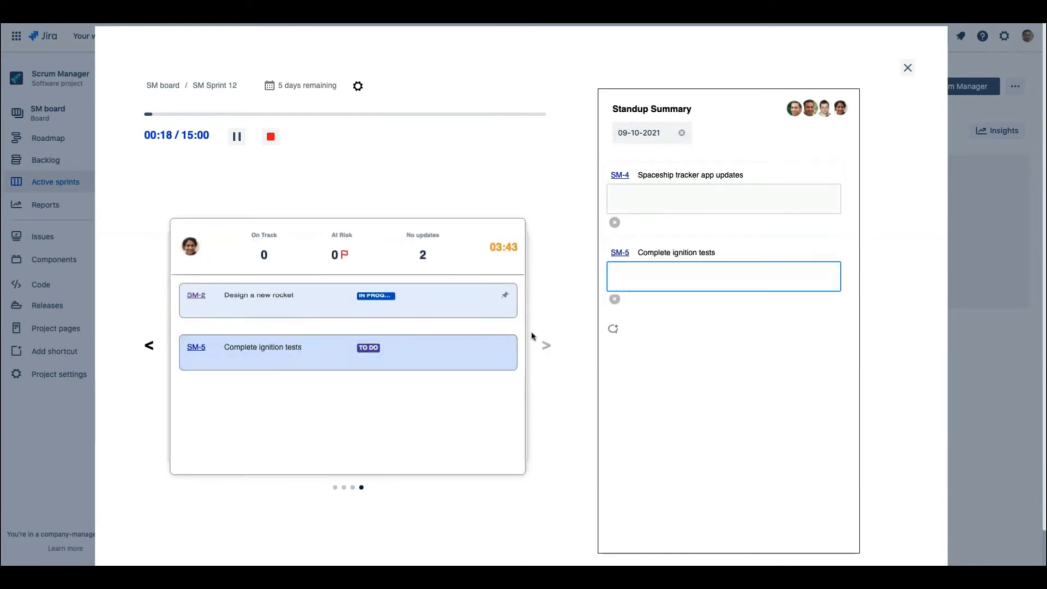
{"action": "type", "text": "Sync"}
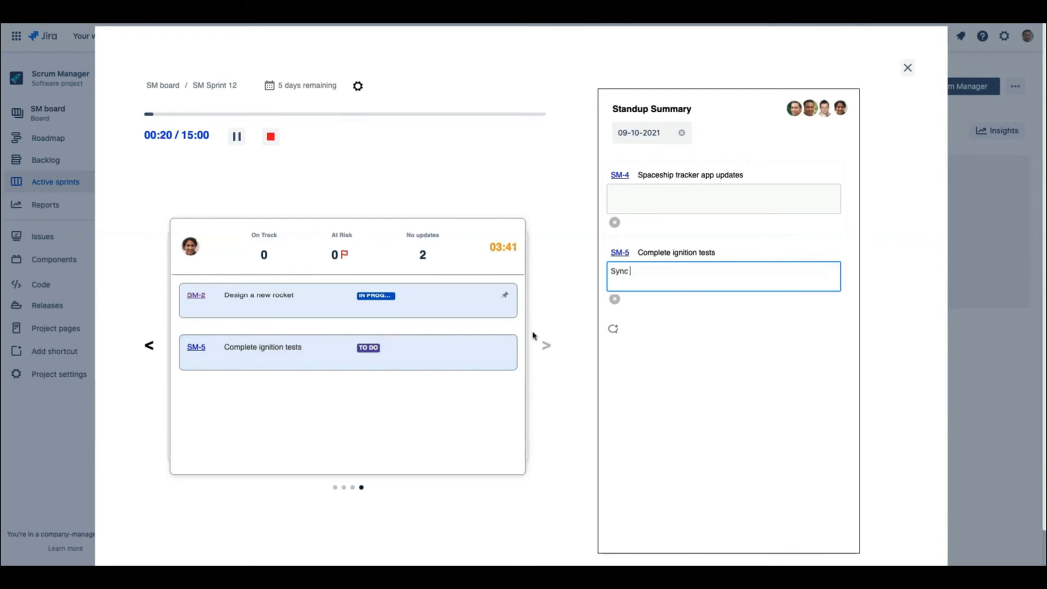